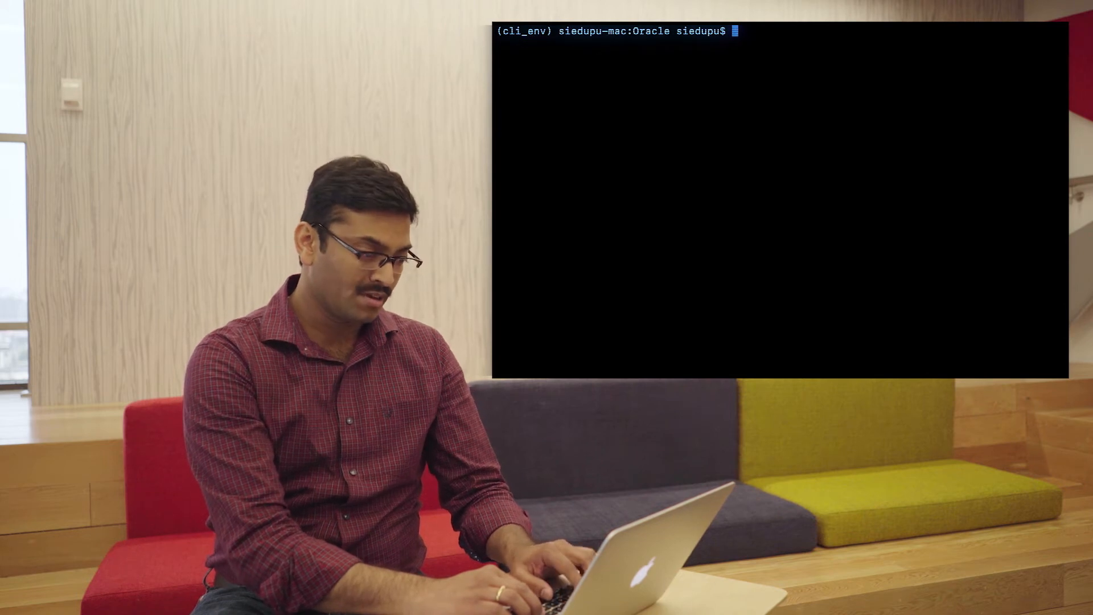
- Recall and run 'bmcs compute instance list-vnics --instance-id $INSTANCEID' from history
key("Ctrl+r")
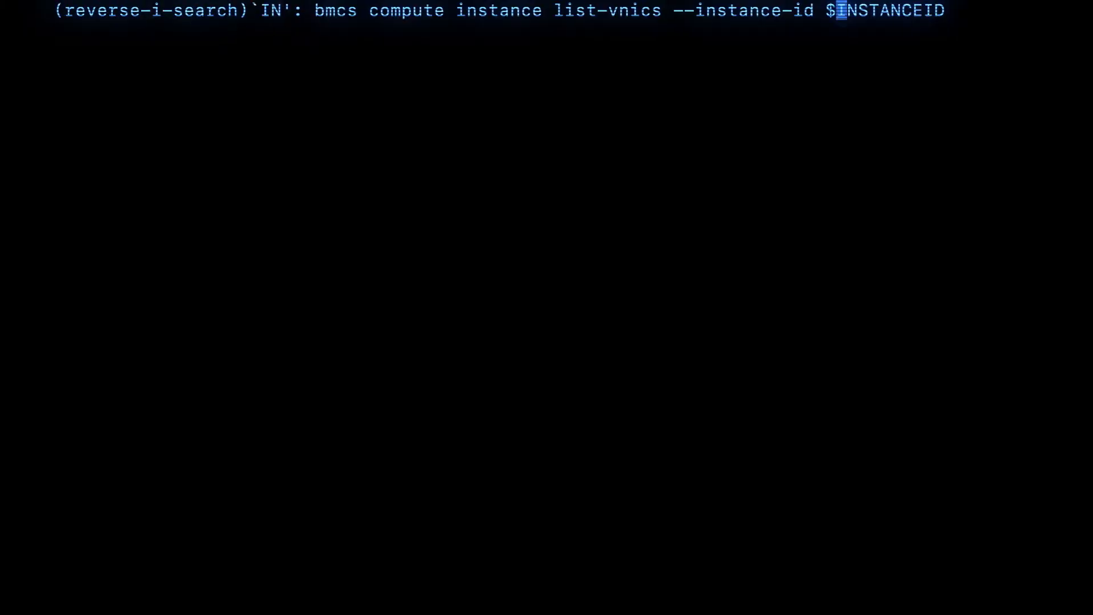
type("STANCEID")
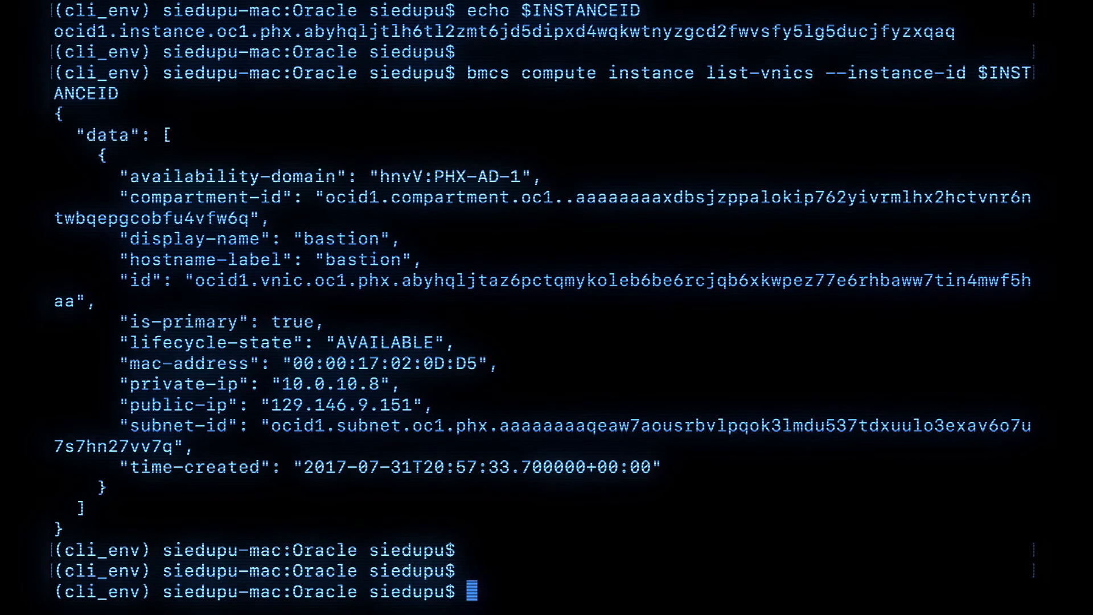
- Attach secondary VNIC 'mgmtvnic' without public IP to the bastion instance
key("Ctrl+r")
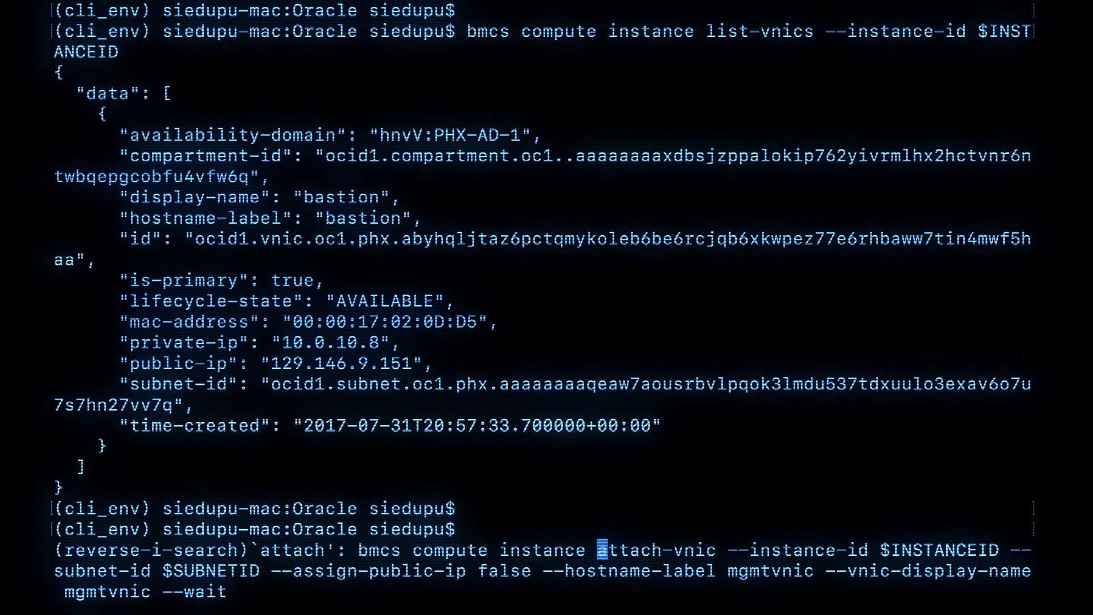
key("Enter")
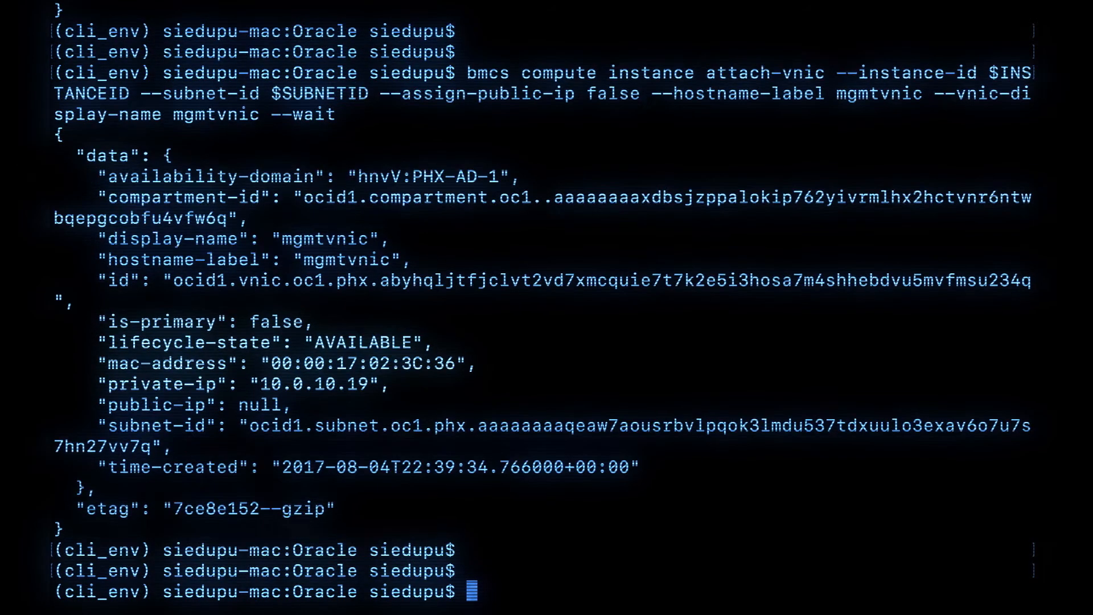
- Rerun list-vnics to confirm mgmtvnic with private IP 10.0.10.19
key("Ctrl+r")
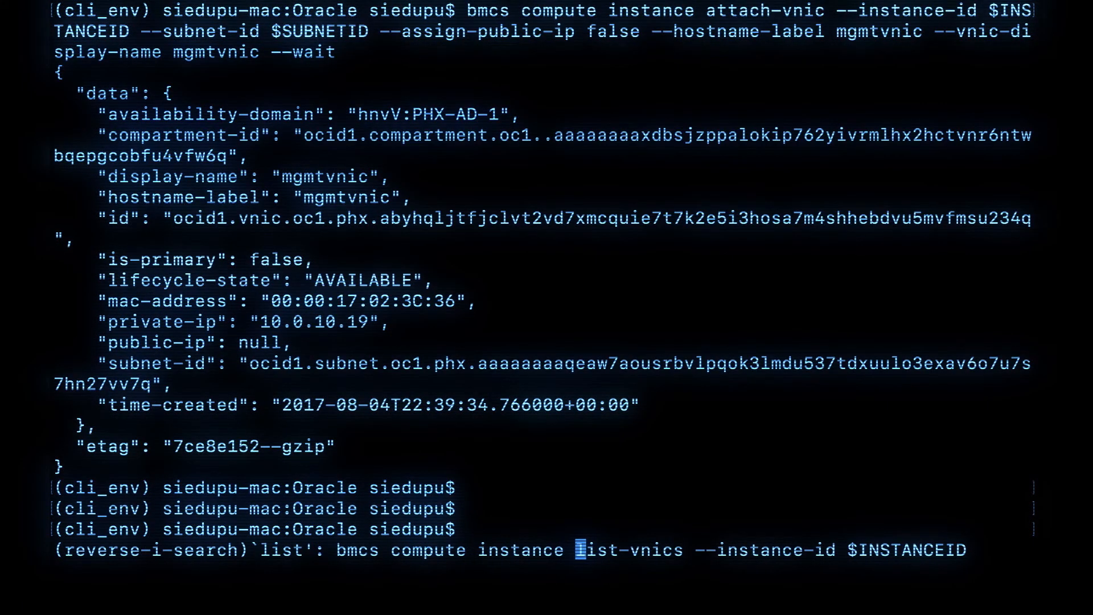
key("Enter")
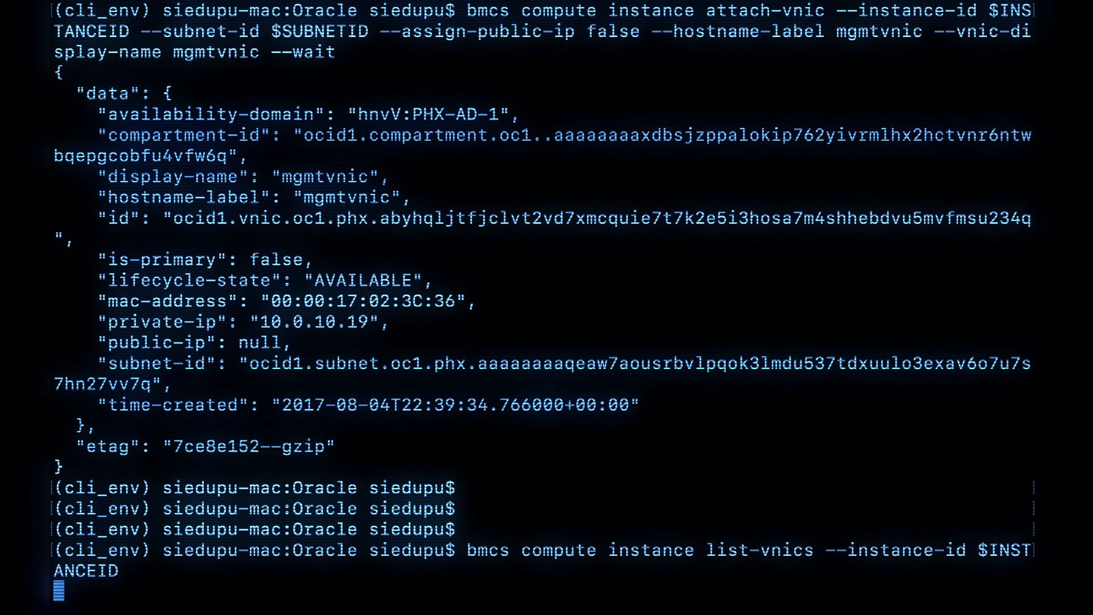